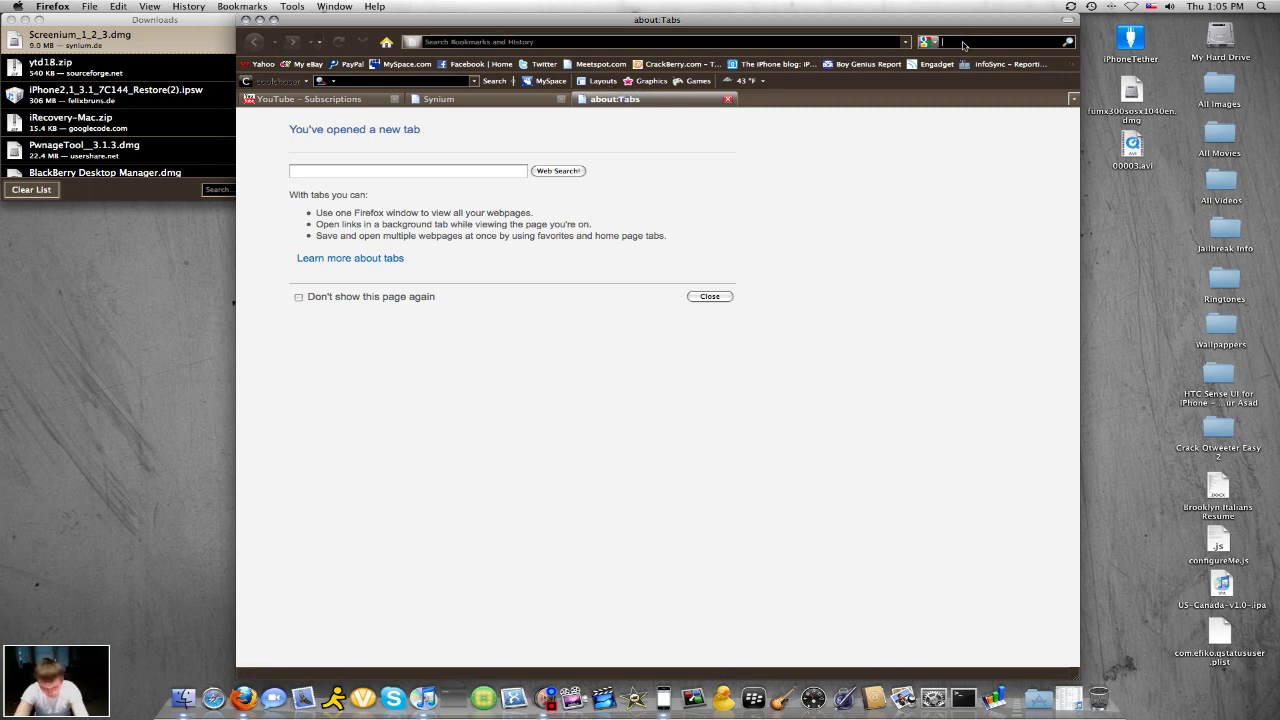
- Search Google for blackra1n and open the blackra1n.com result
type("blackb")
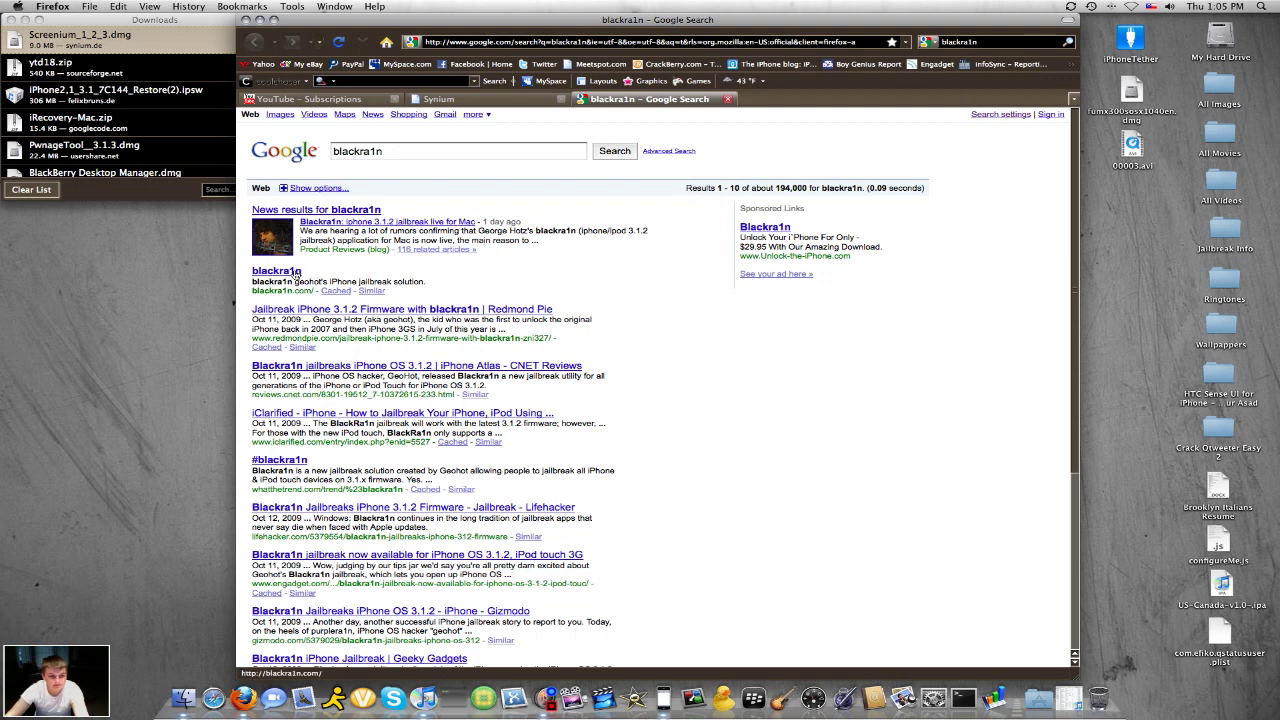
left_click(274, 270)
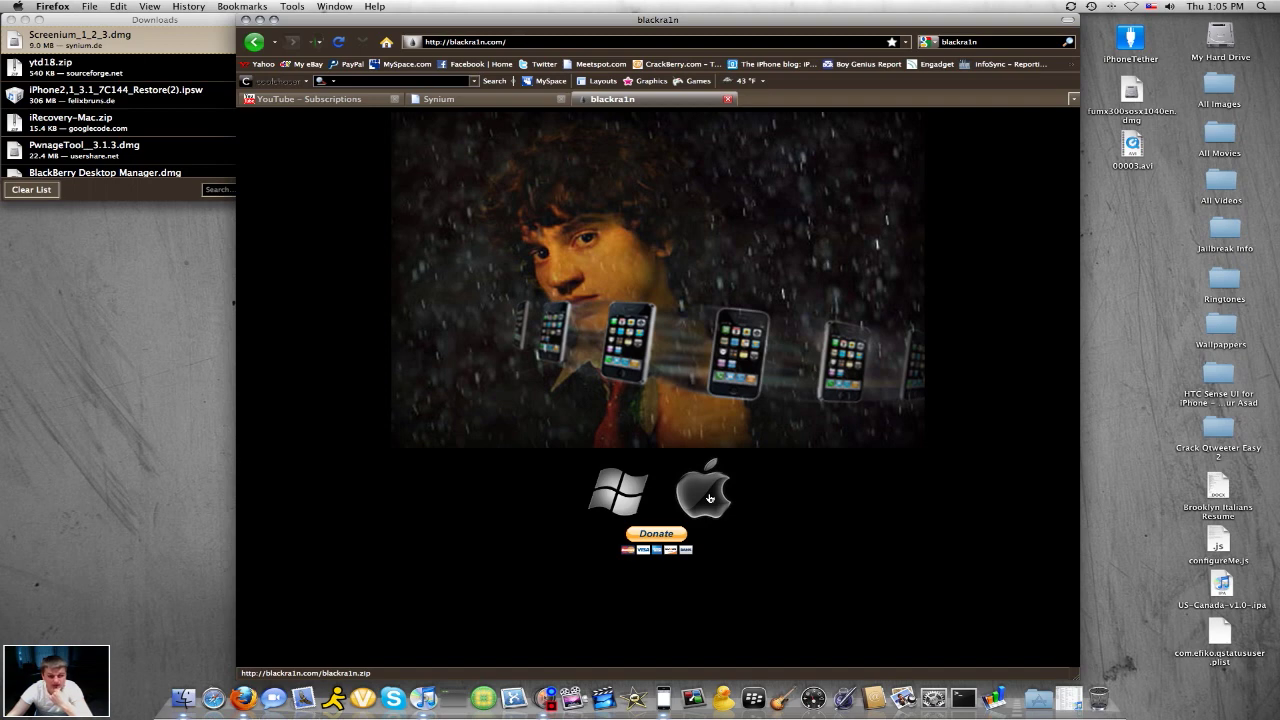
mouse_move(707, 498)
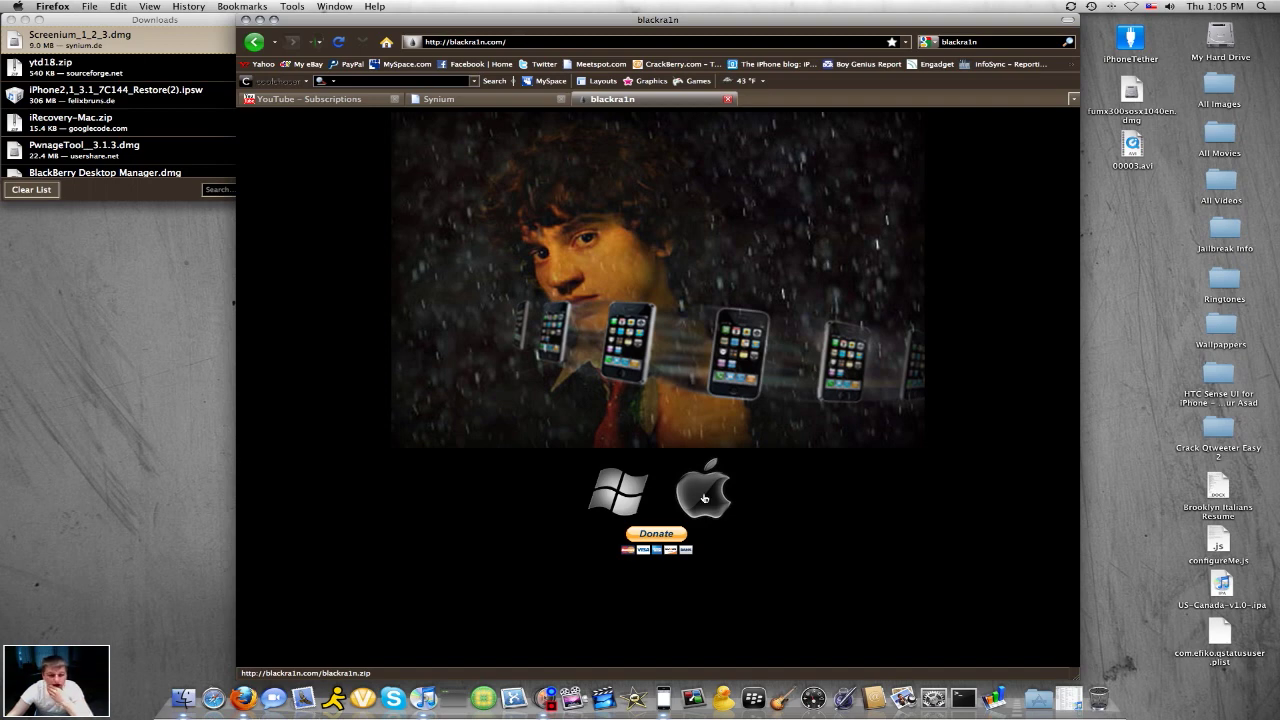
- Download the Mac blackra1n zip from blackra1n.com, saving it to the desktop
left_click(703, 490)
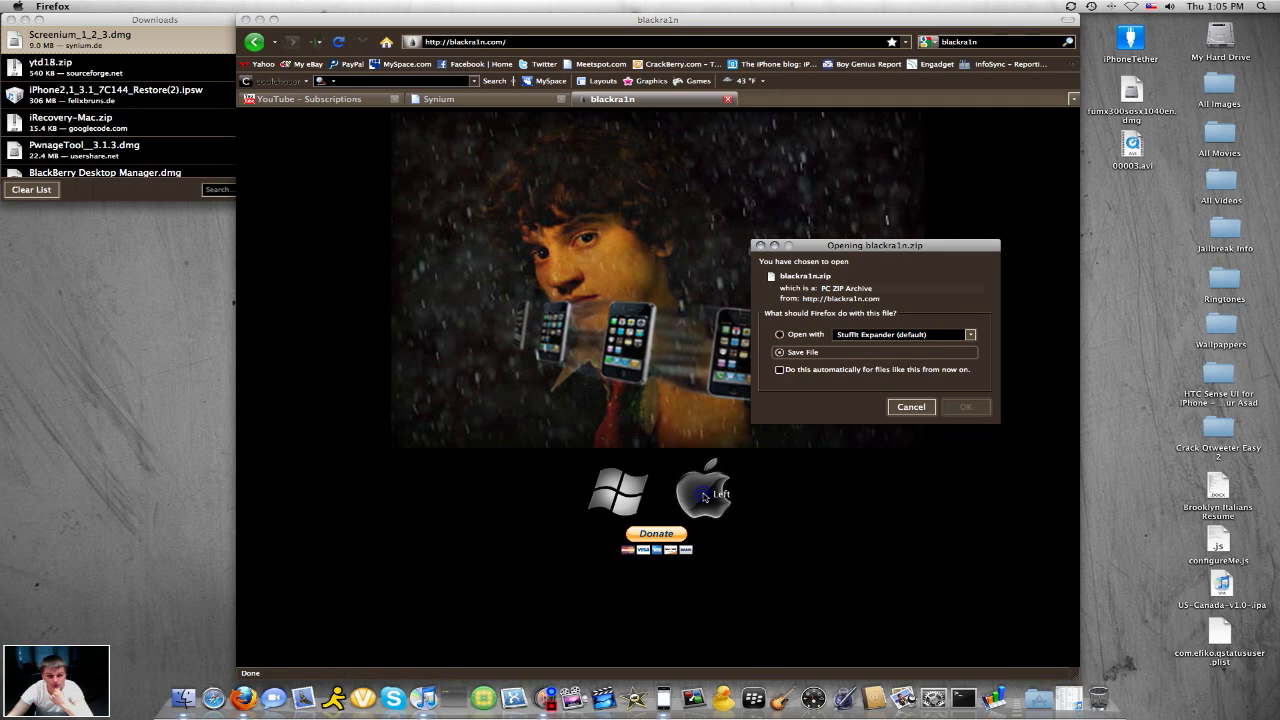
left_click(964, 406)
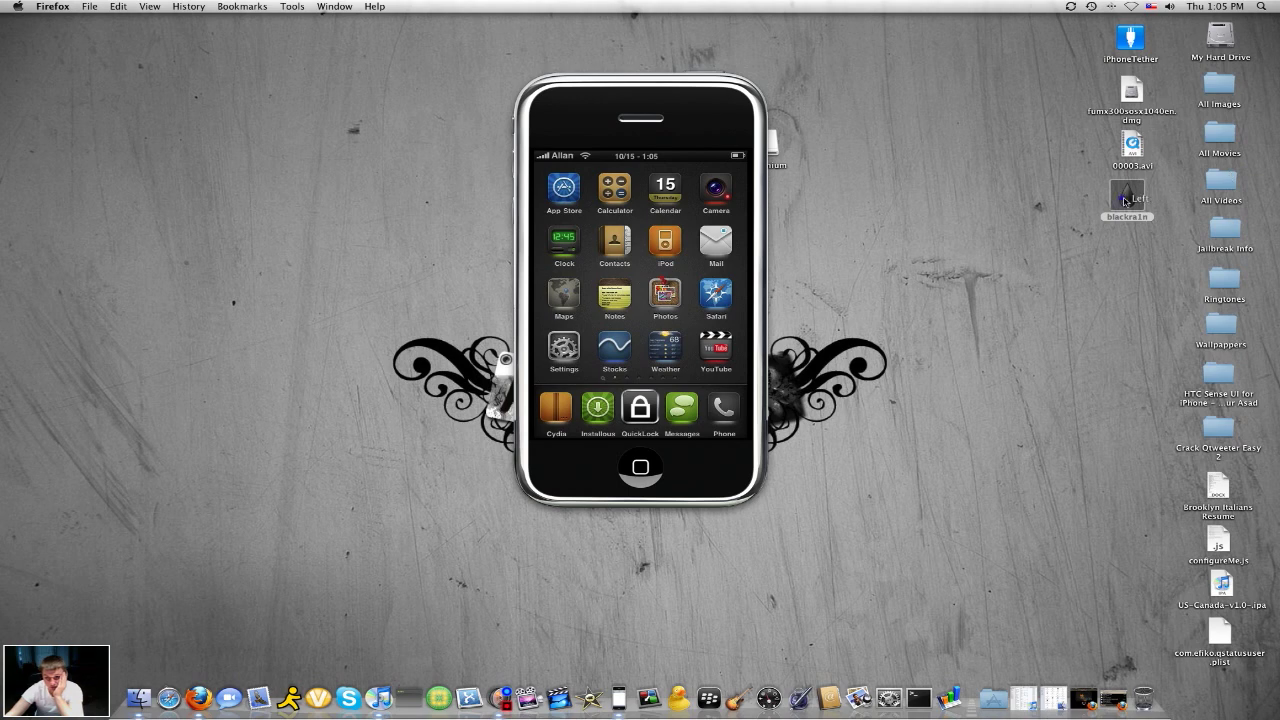
- Launch the blackra1n app from the desktop and approve the internet-download warning
left_click(1090, 197)
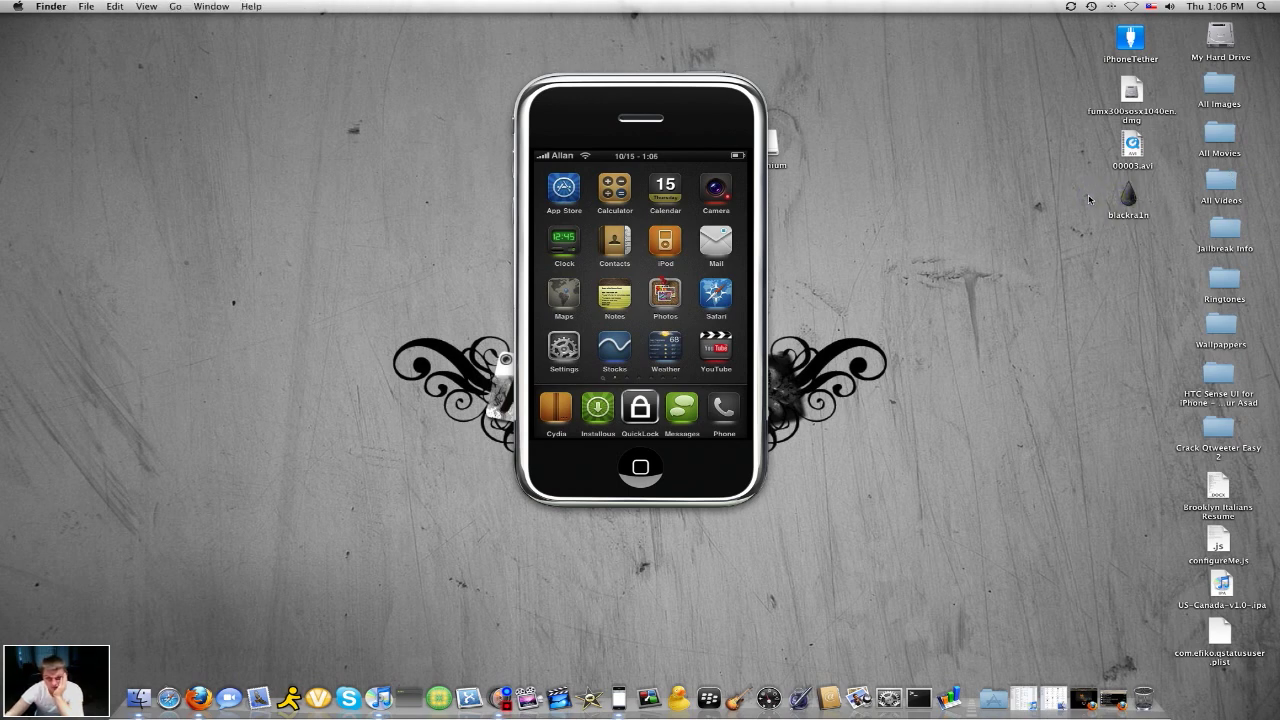
double_click(1128, 195)
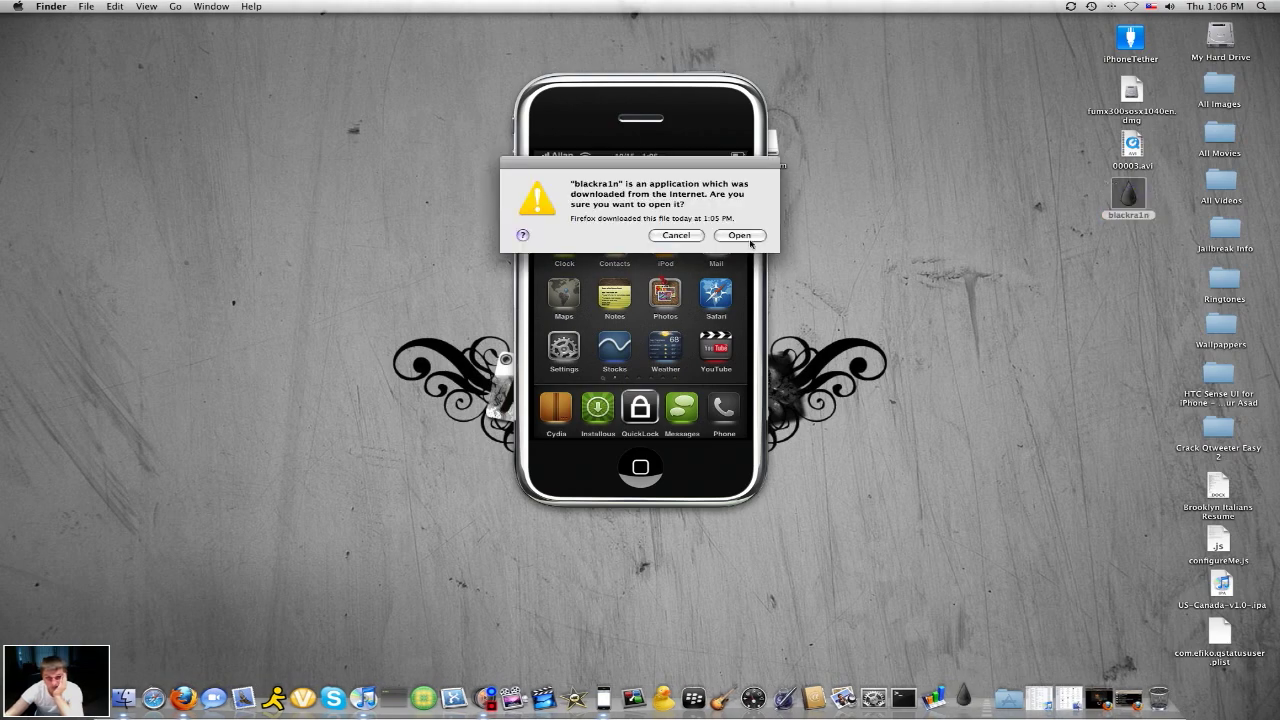
left_click(738, 235)
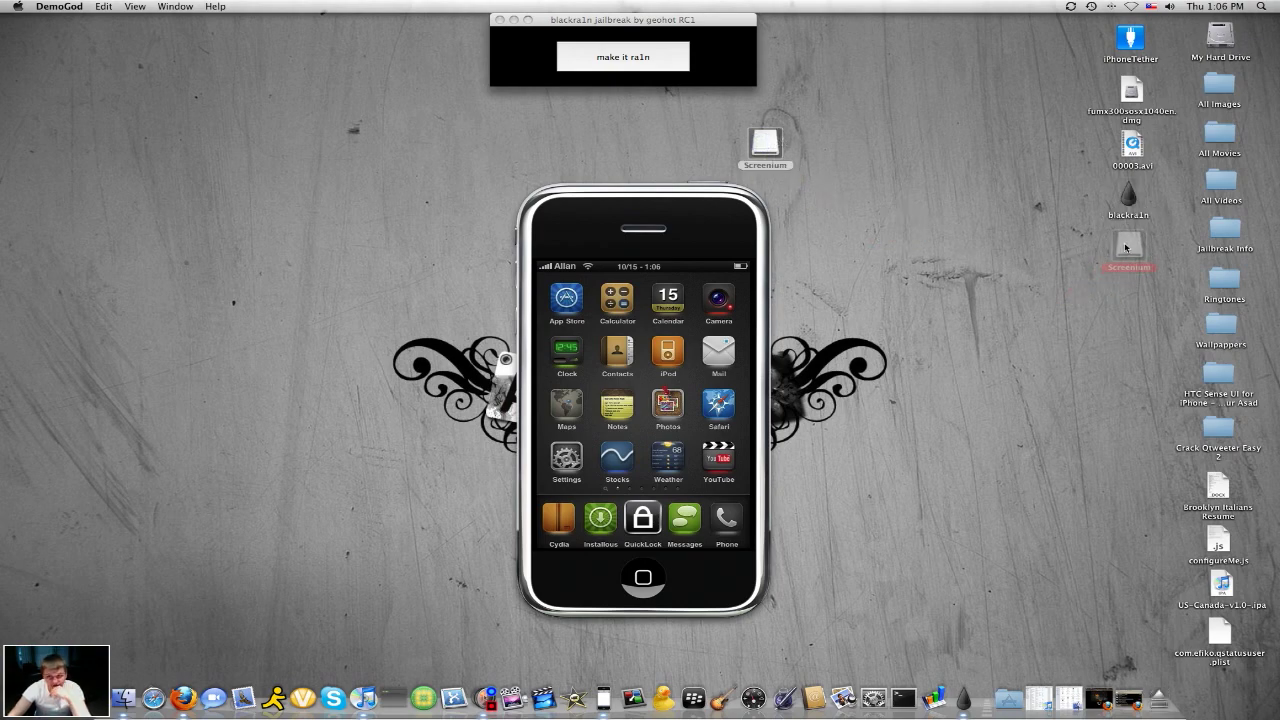
- Run 'make it ra1n' to reach the iPhone installer offering Cydia, Rock and Icy
left_click(691, 113)
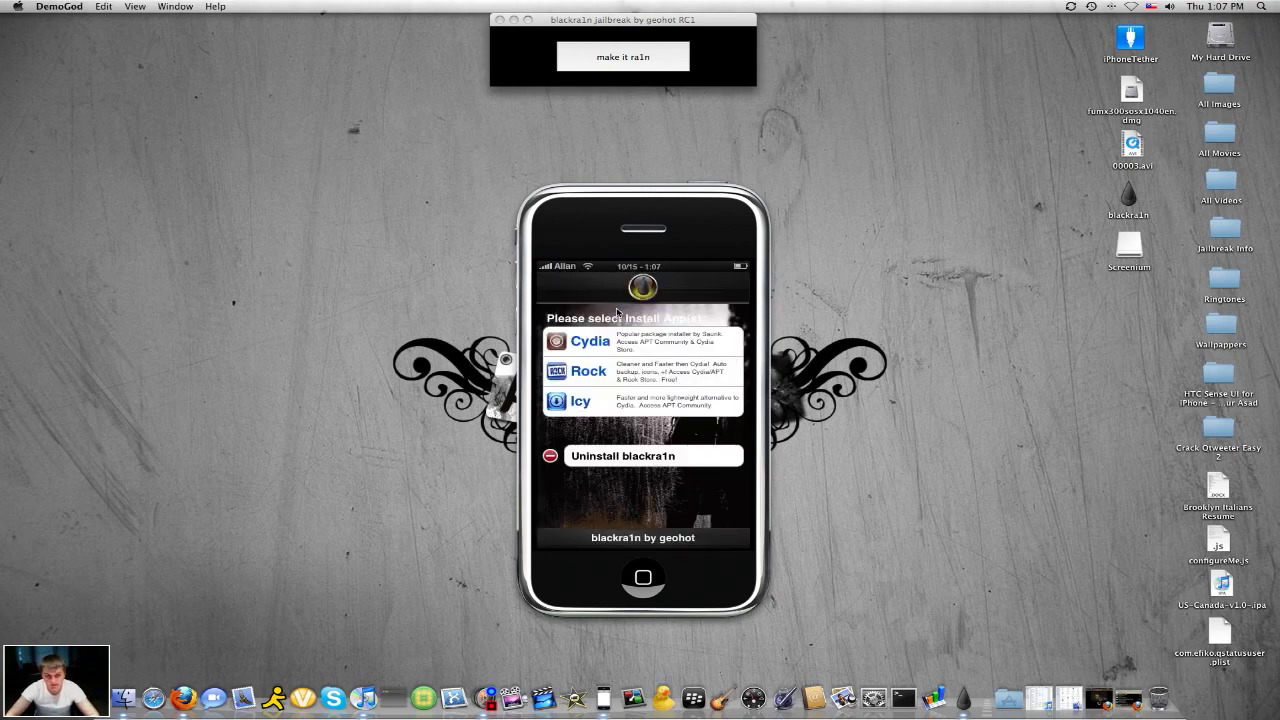
mouse_move(658, 393)
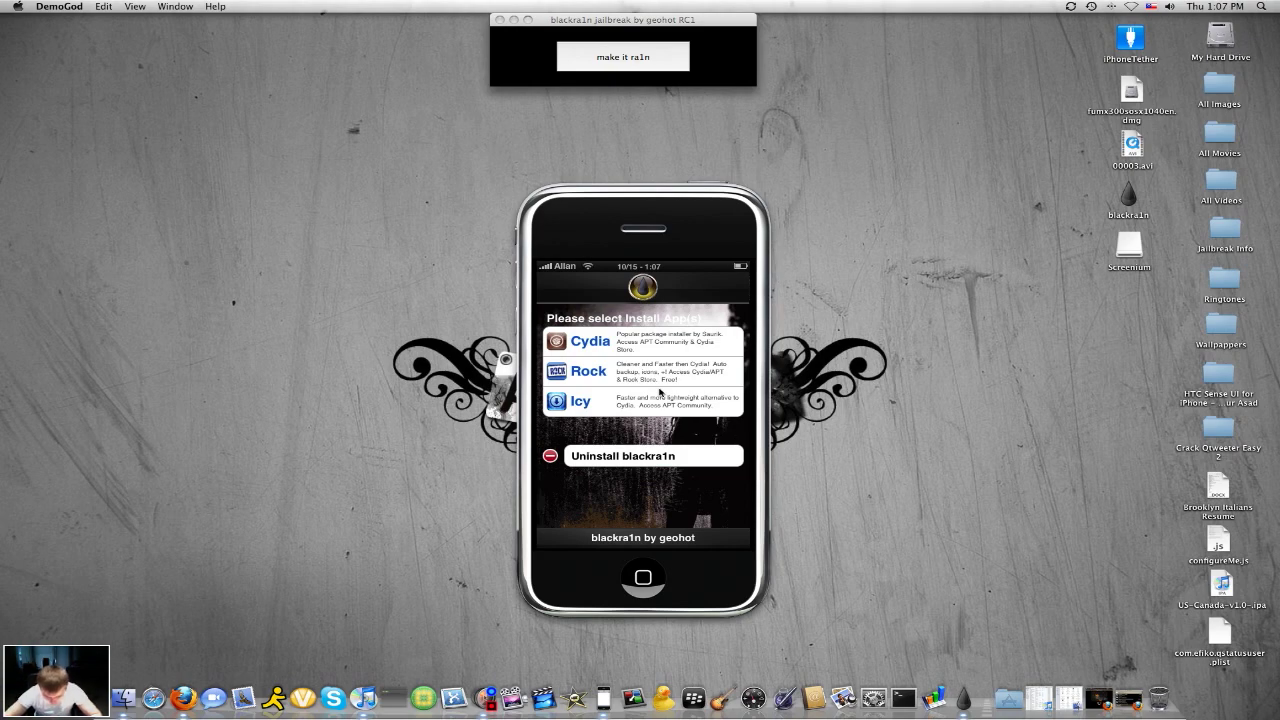
left_click(590, 341)
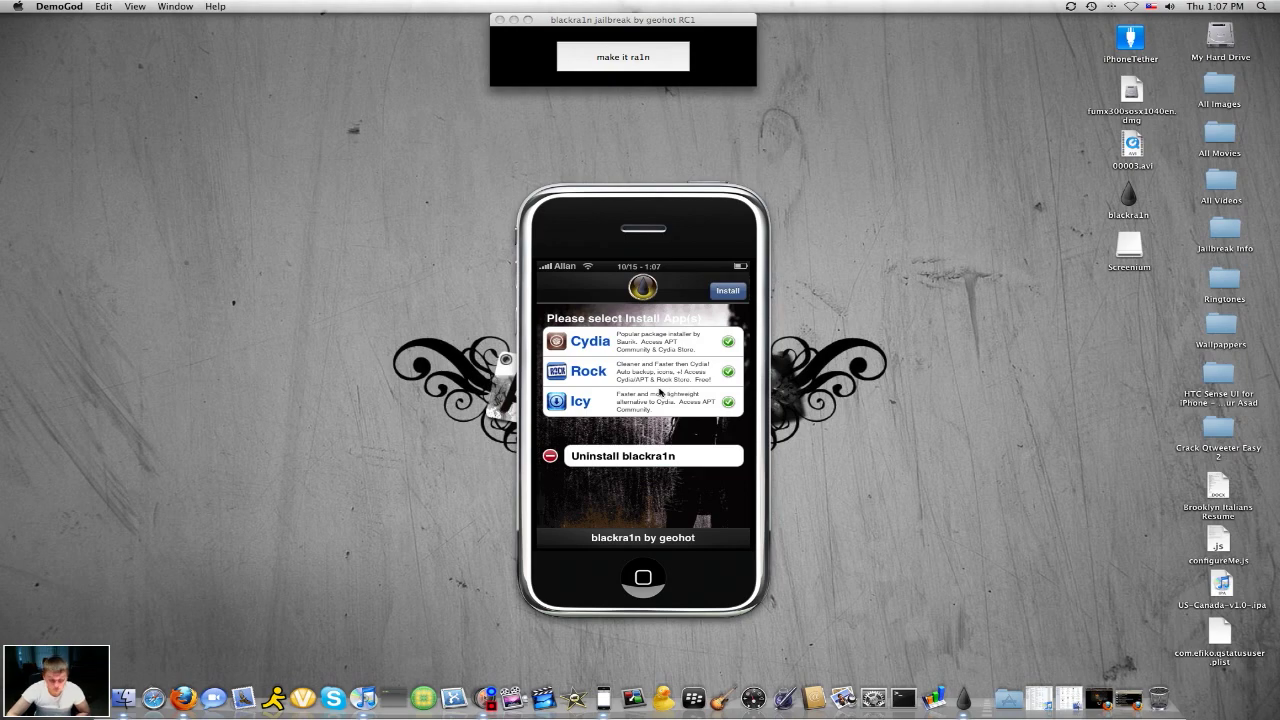
left_click(643, 401)
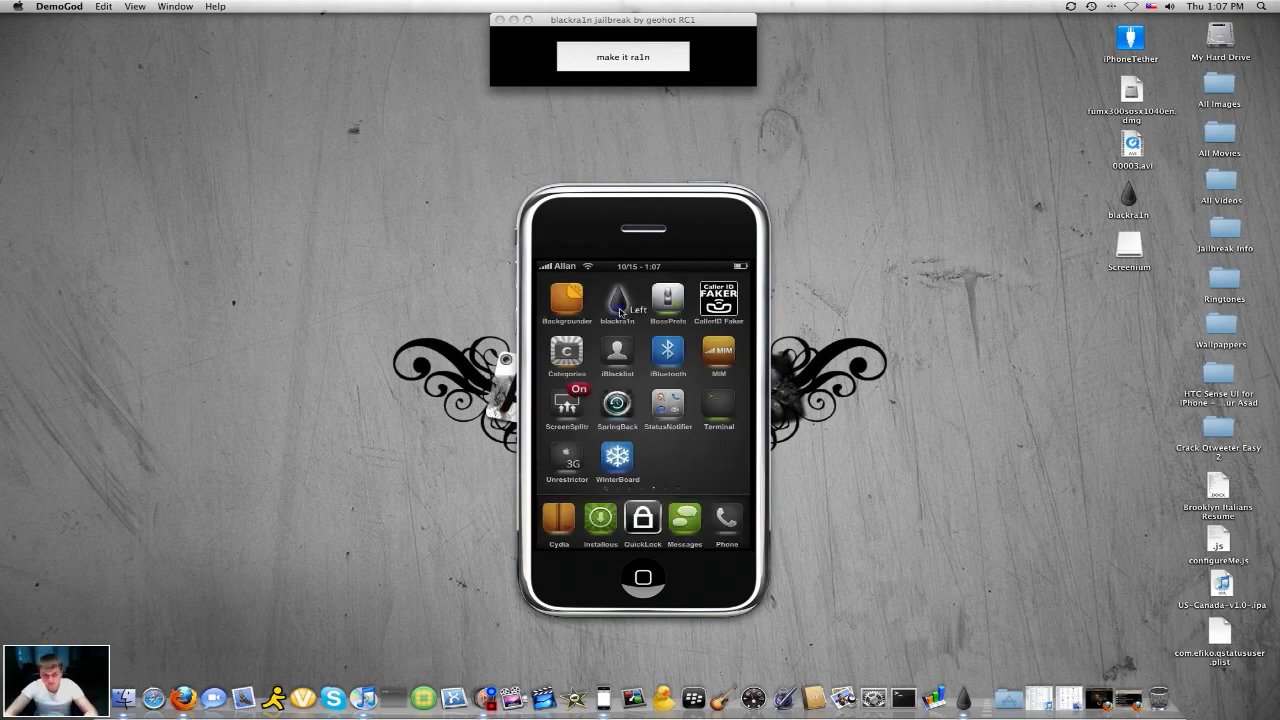
left_click(617, 300)
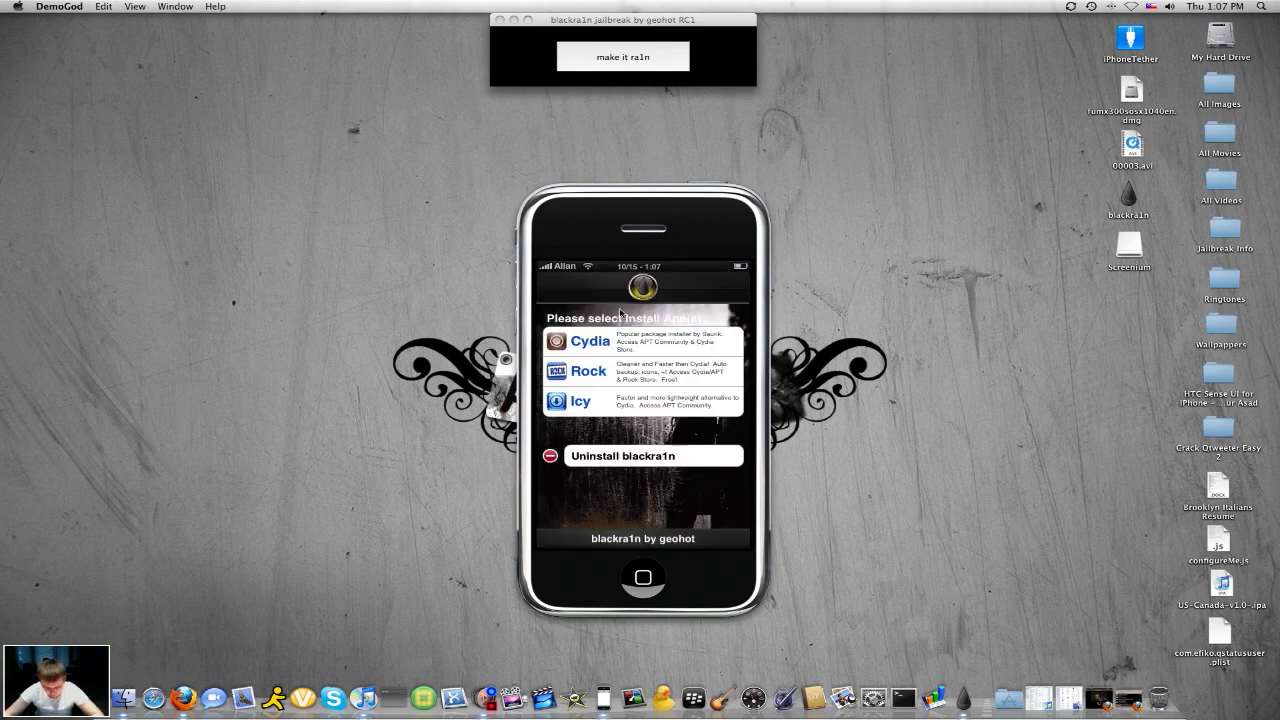